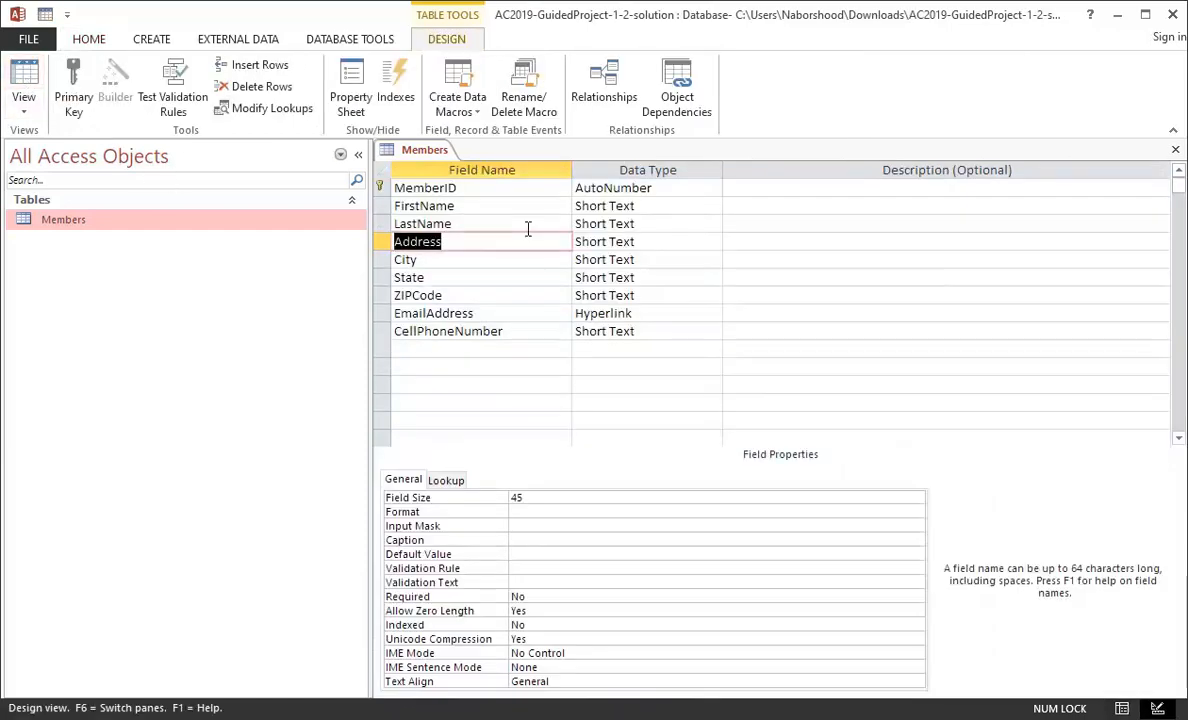
Switch the Members table to Datasheet View to see its 14 member records
click(23, 85)
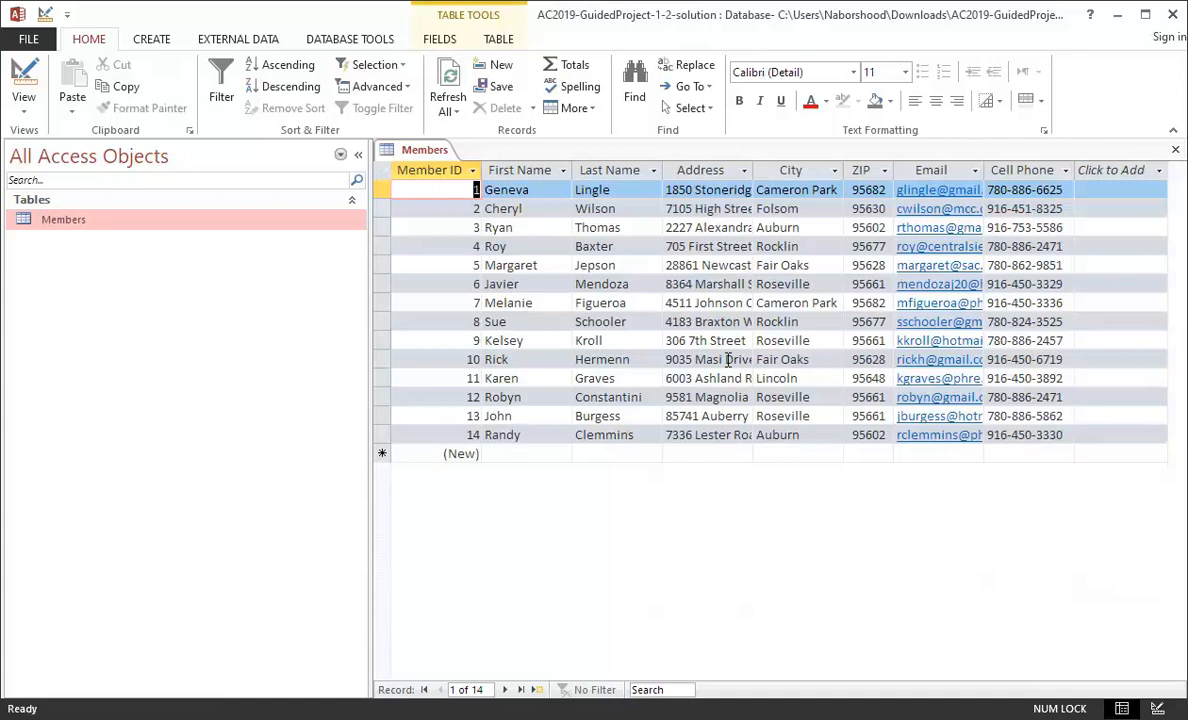
mouse_move(868, 349)
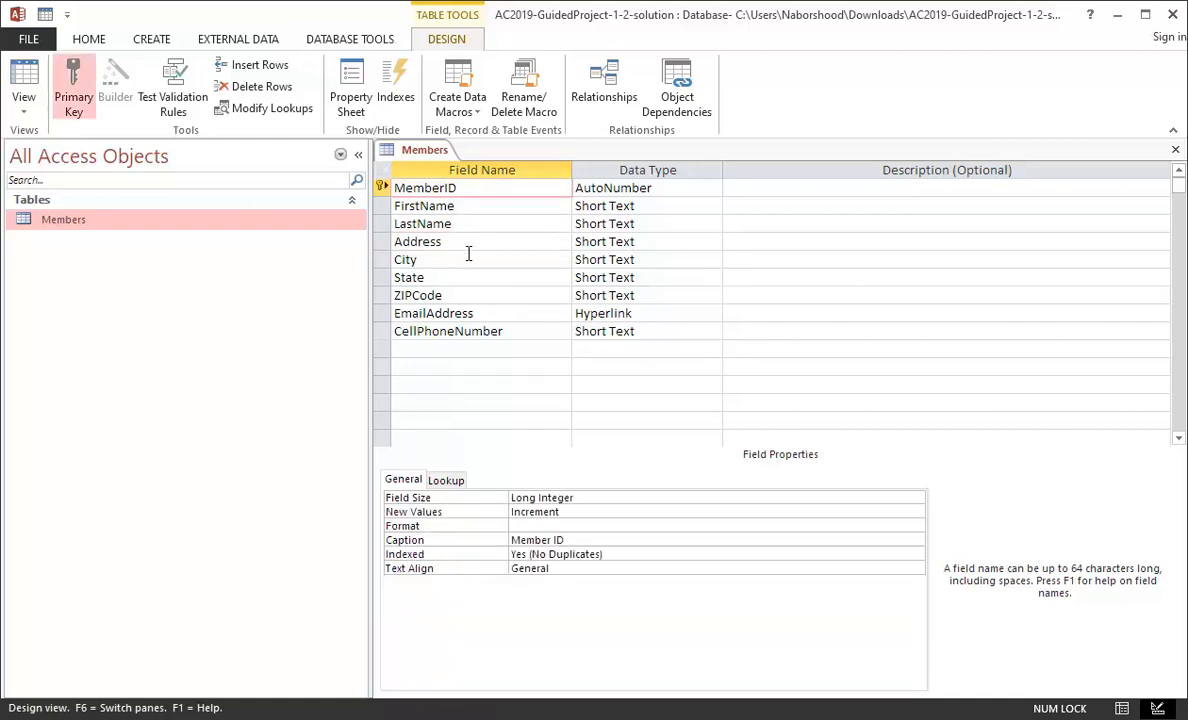
Review the LastName, CellPhoneNumber and Address field properties in the design grid
click(647, 205)
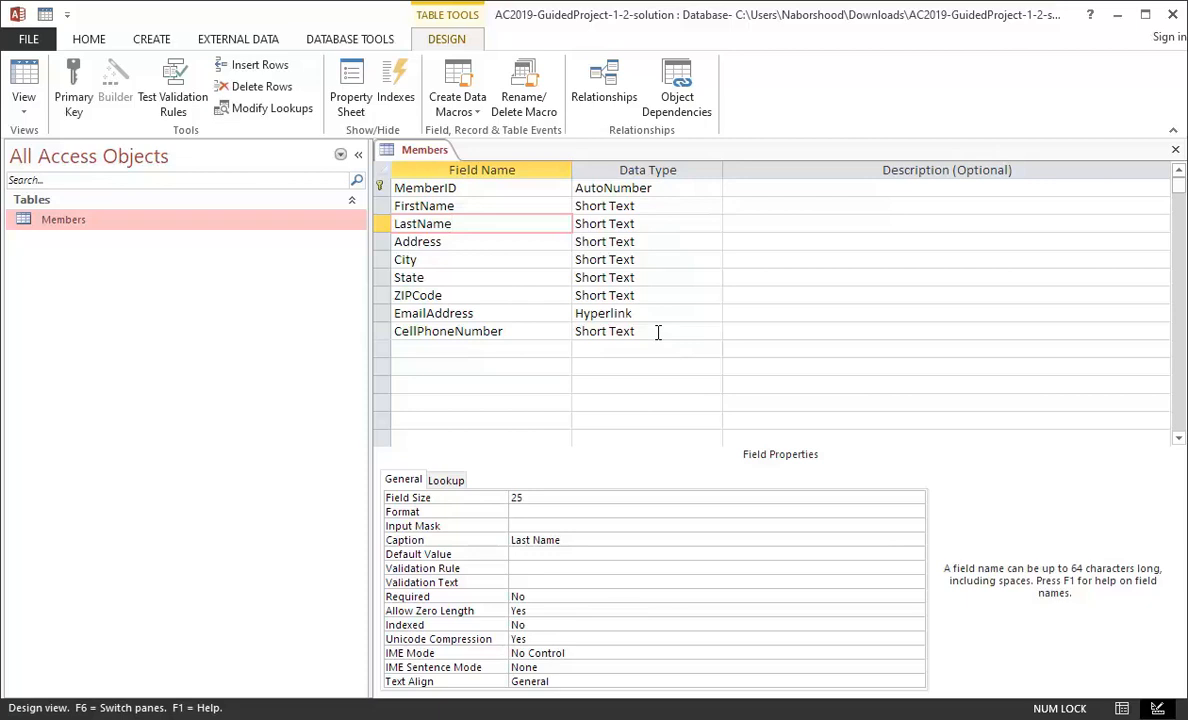
click(640, 331)
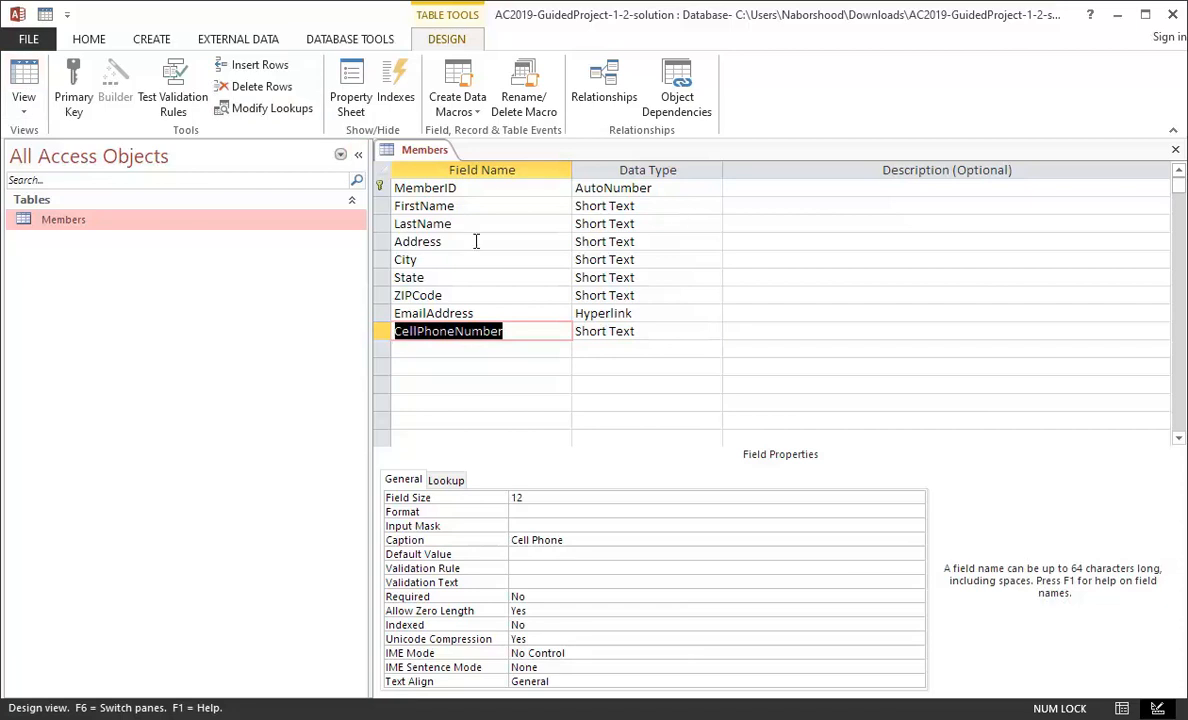
mouse_move(499, 188)
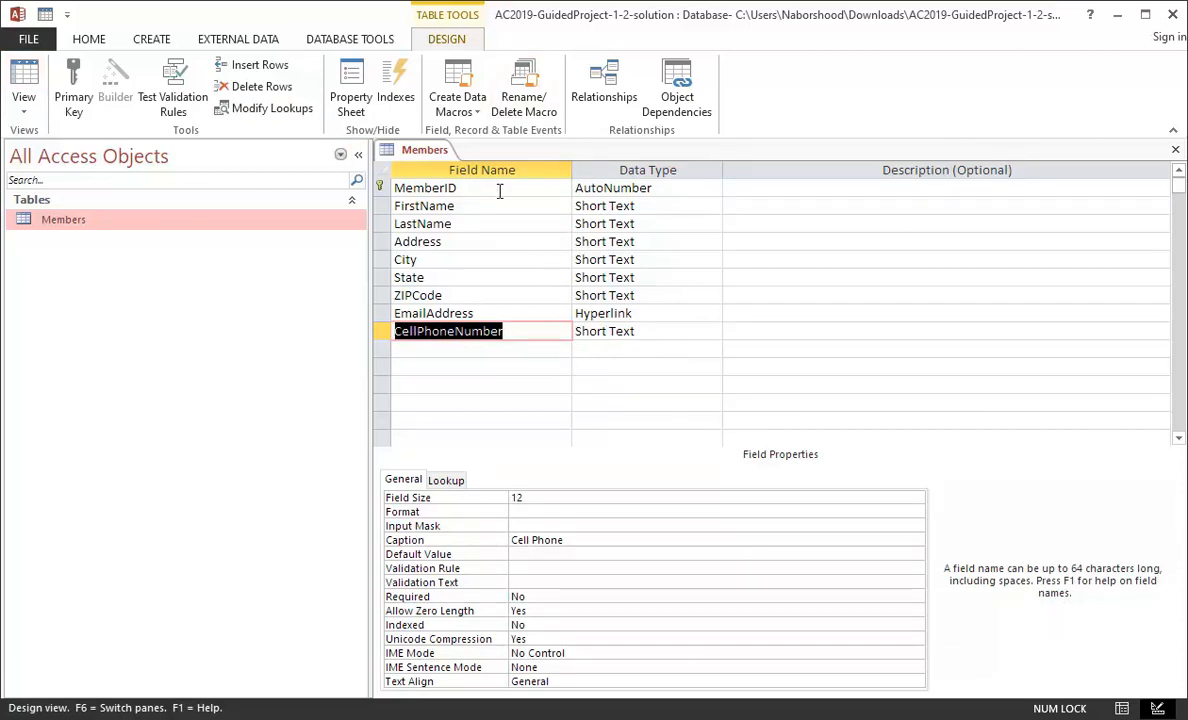
click(647, 241)
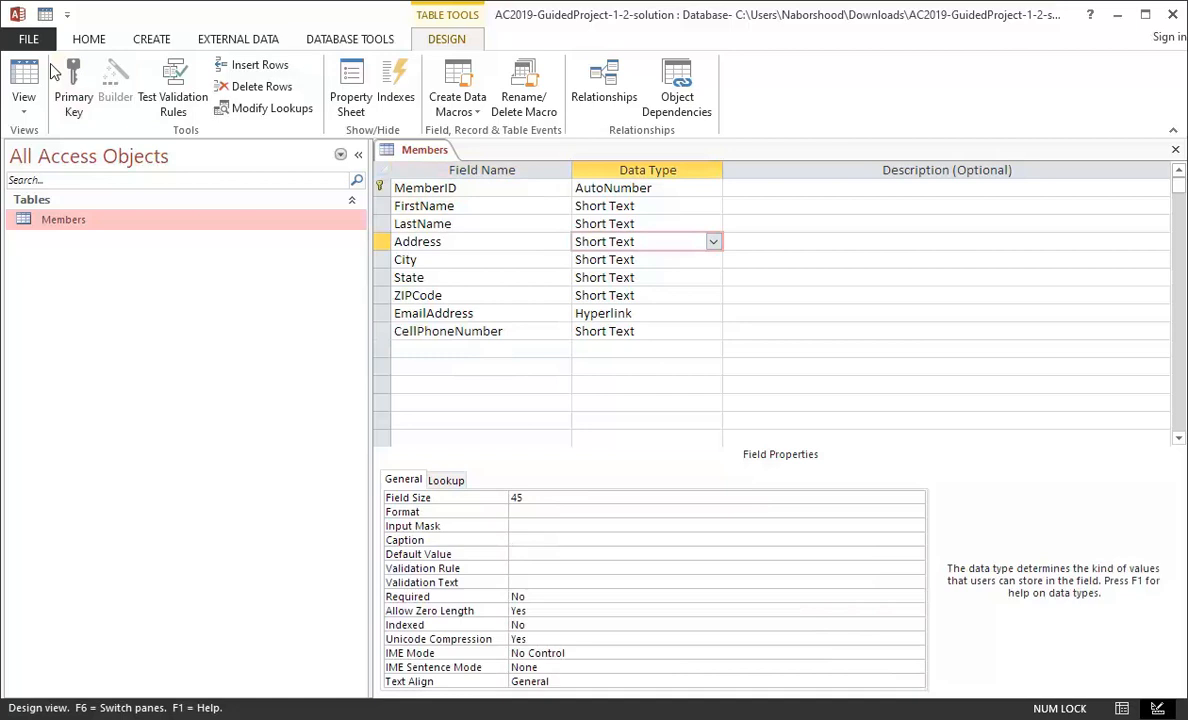
Toggle the Members table to Datasheet View and back to Design View
click(24, 85)
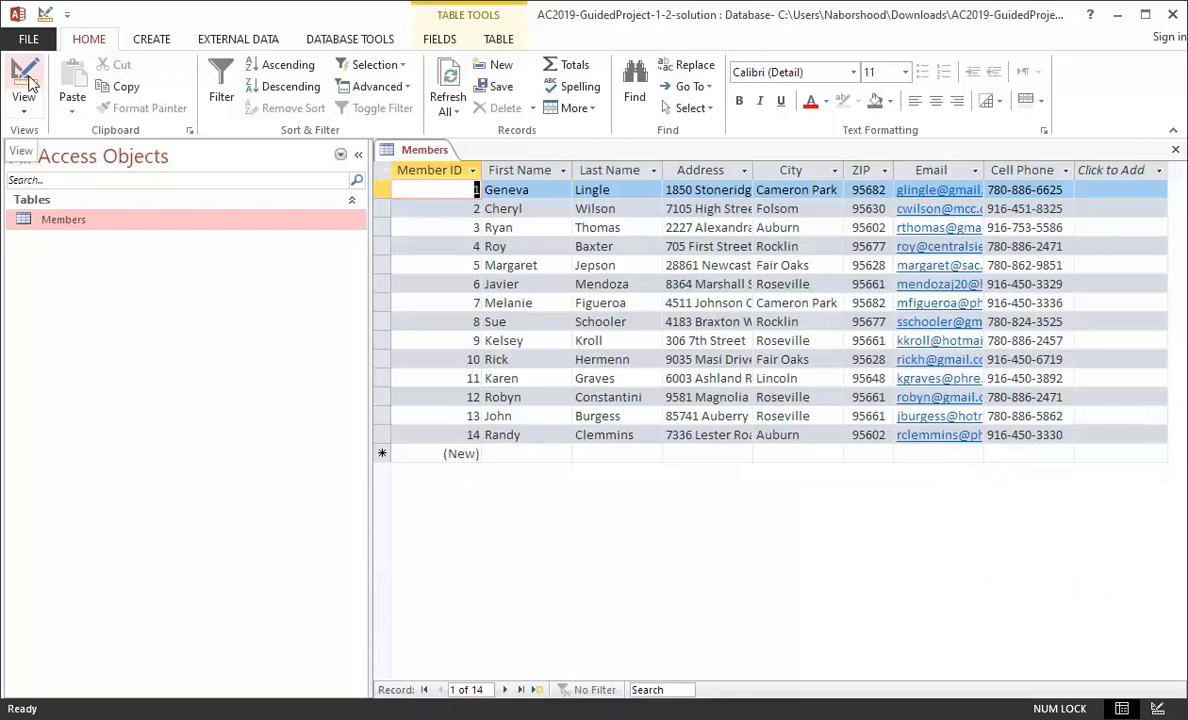
click(24, 80)
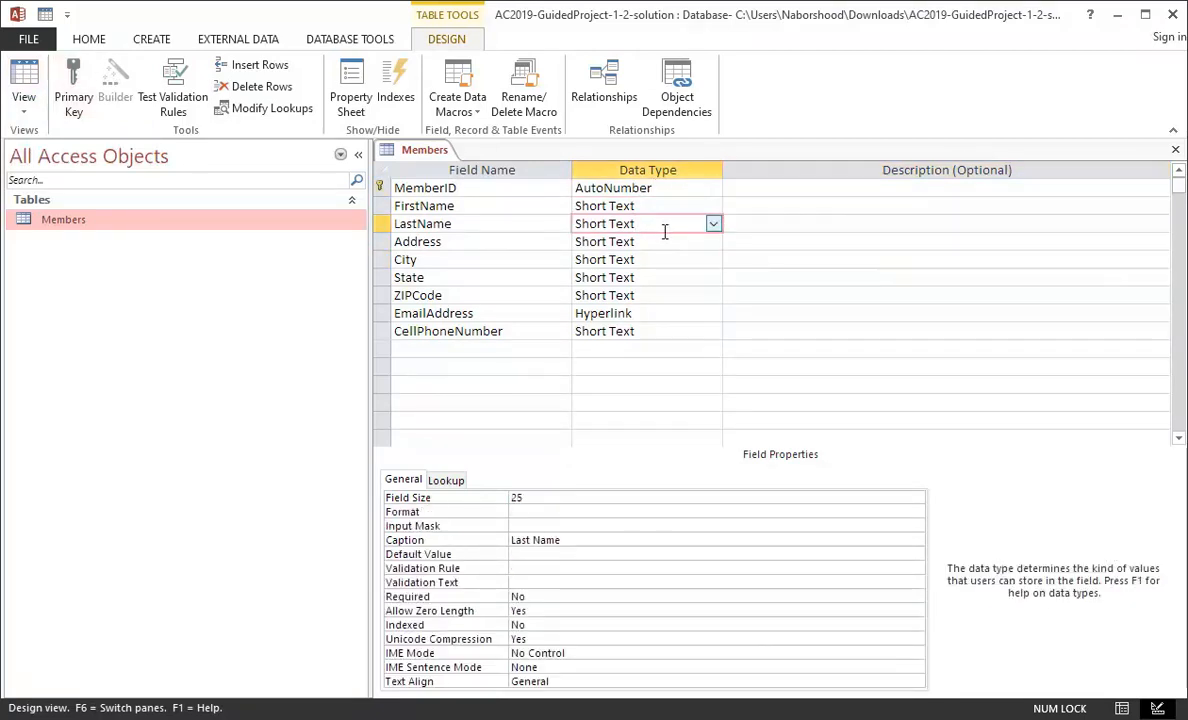
Review the ZIPCode properties, then the State field's (field size 2)
click(647, 259)
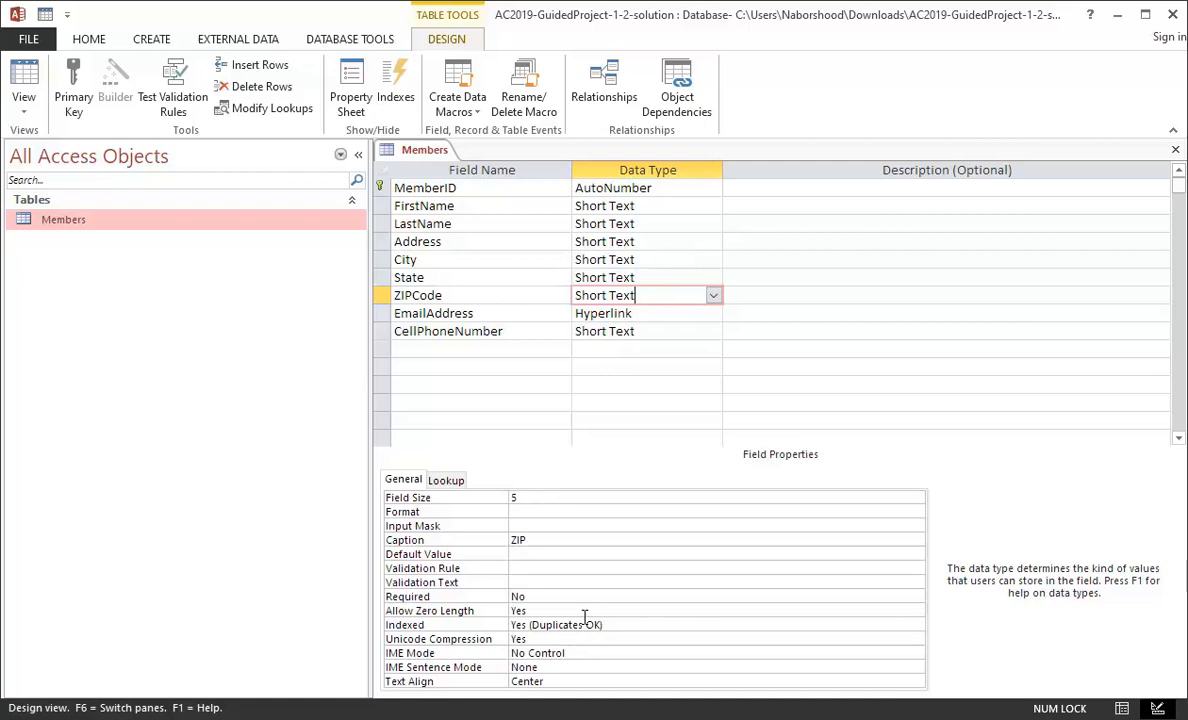
click(647, 277)
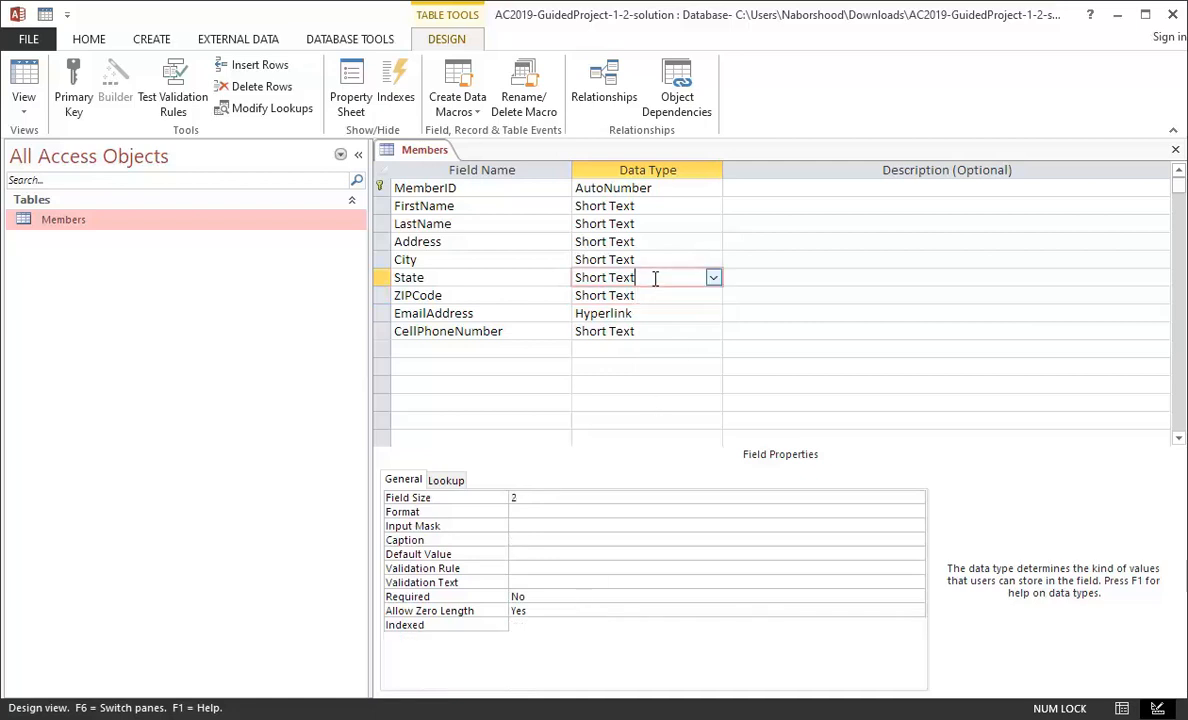